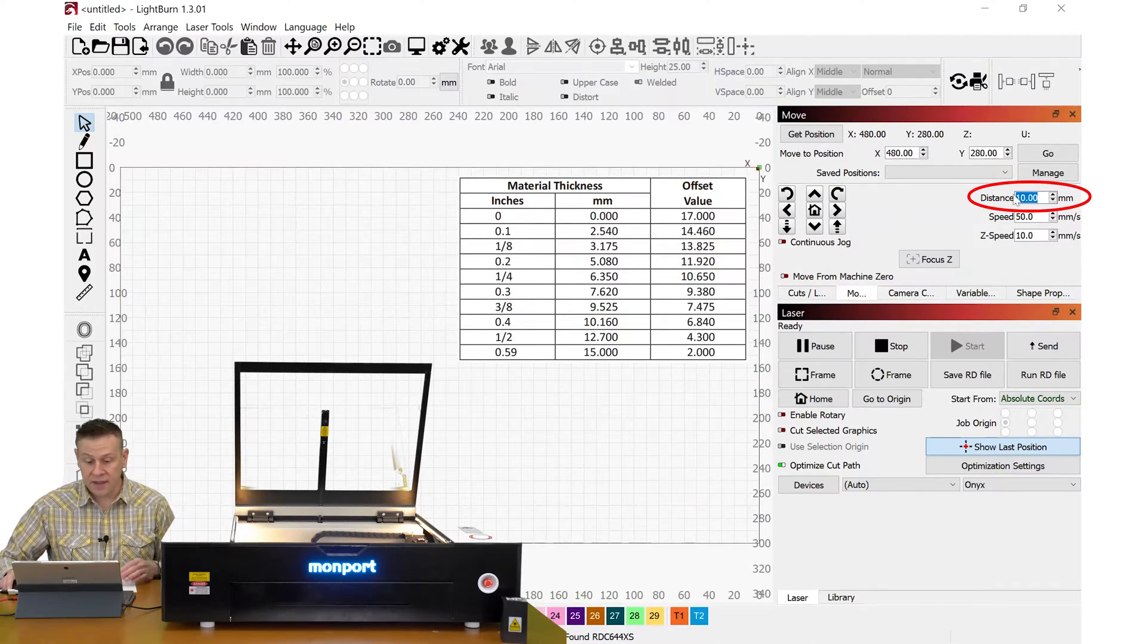
Step: Enter the 13.82 mm lens offset into the Move panel's Distance field
{"action": "type", "text": "13.8"}
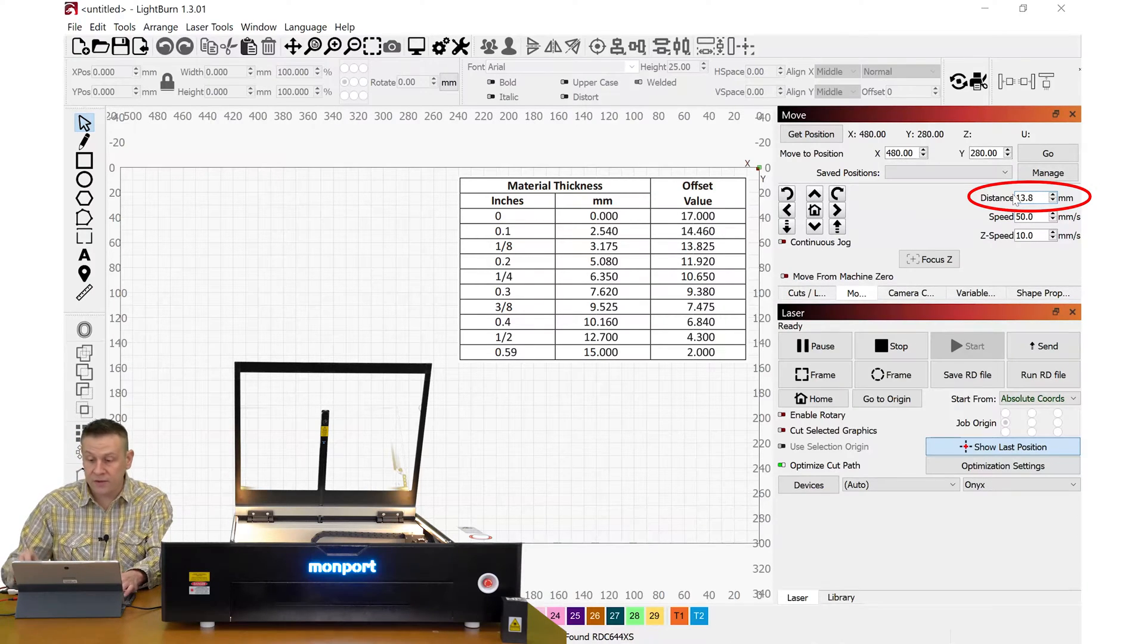
{"action": "left_click", "coordinate": [786, 226]}
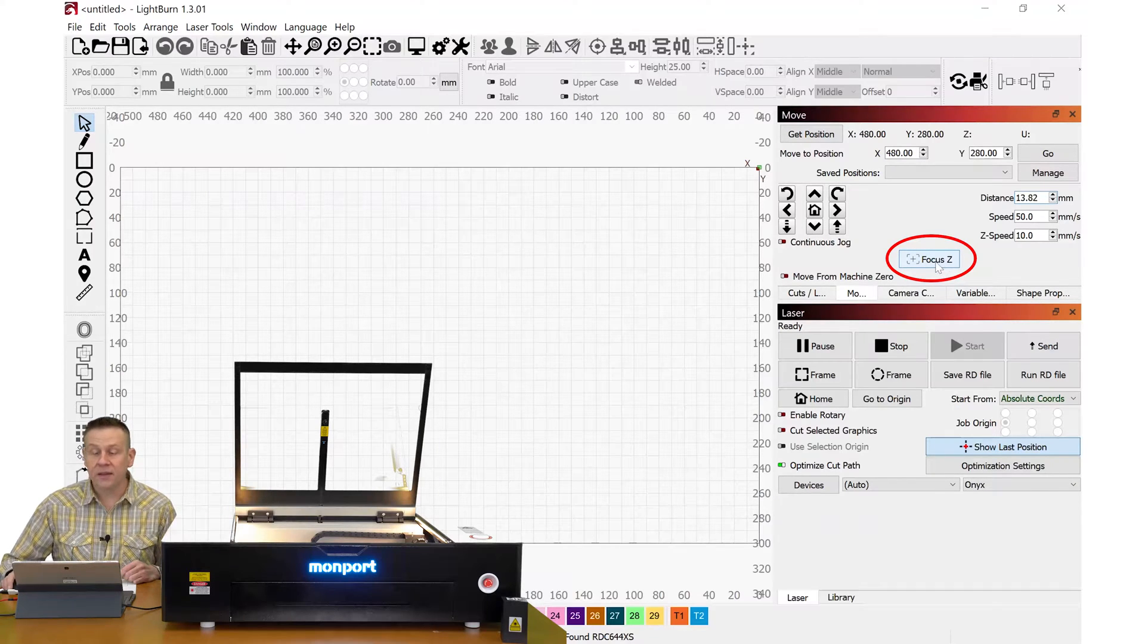
{"action": "mouse_move", "coordinate": [933, 260]}
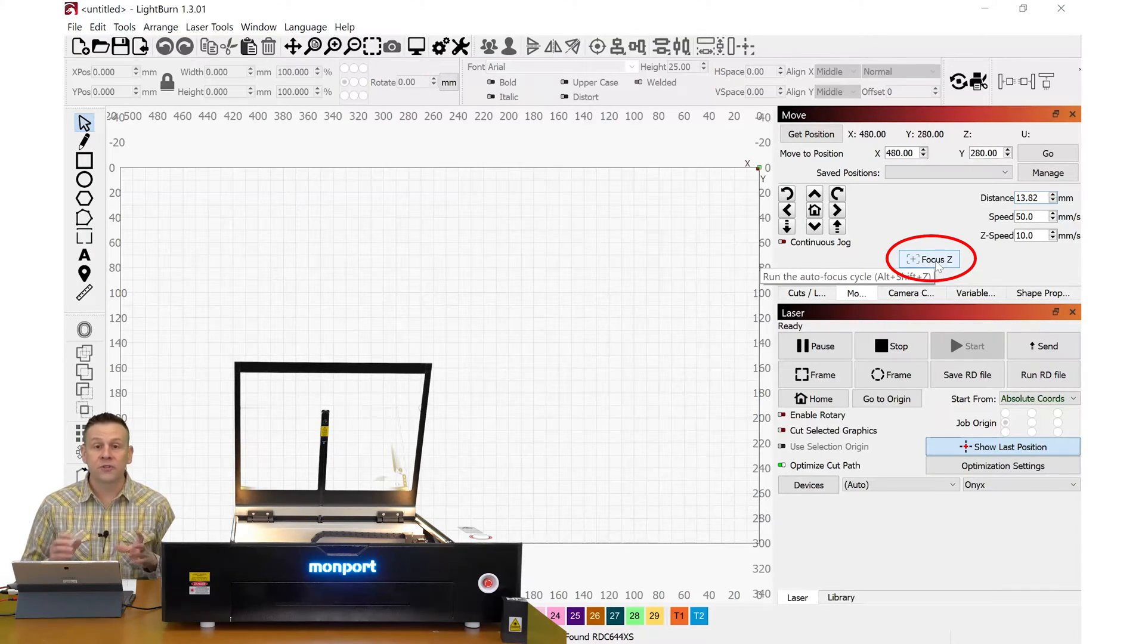